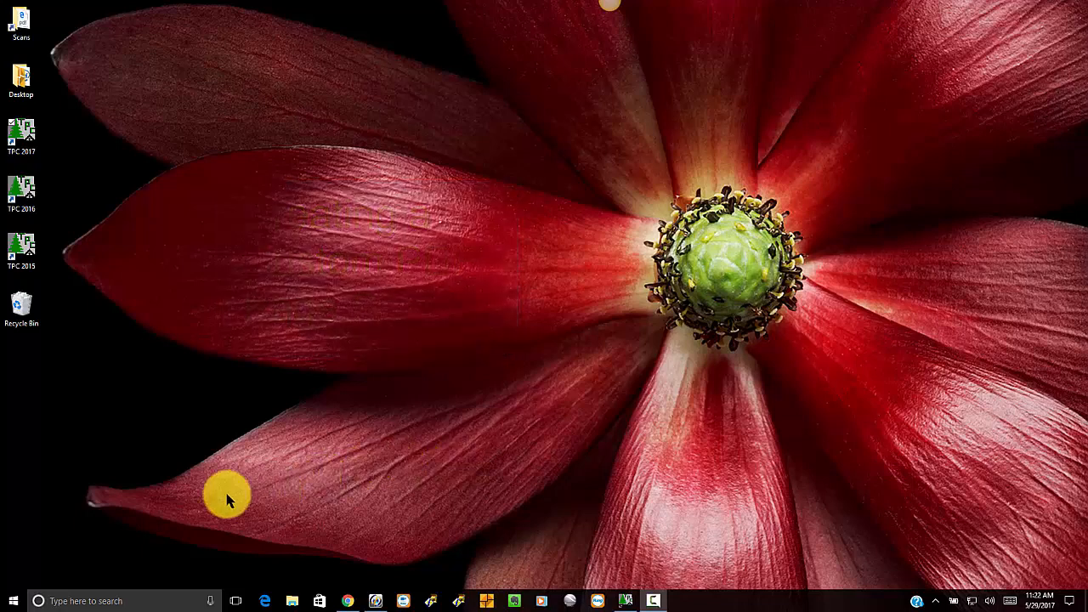
{"action": "mouse_move", "coordinate": [425, 558]}
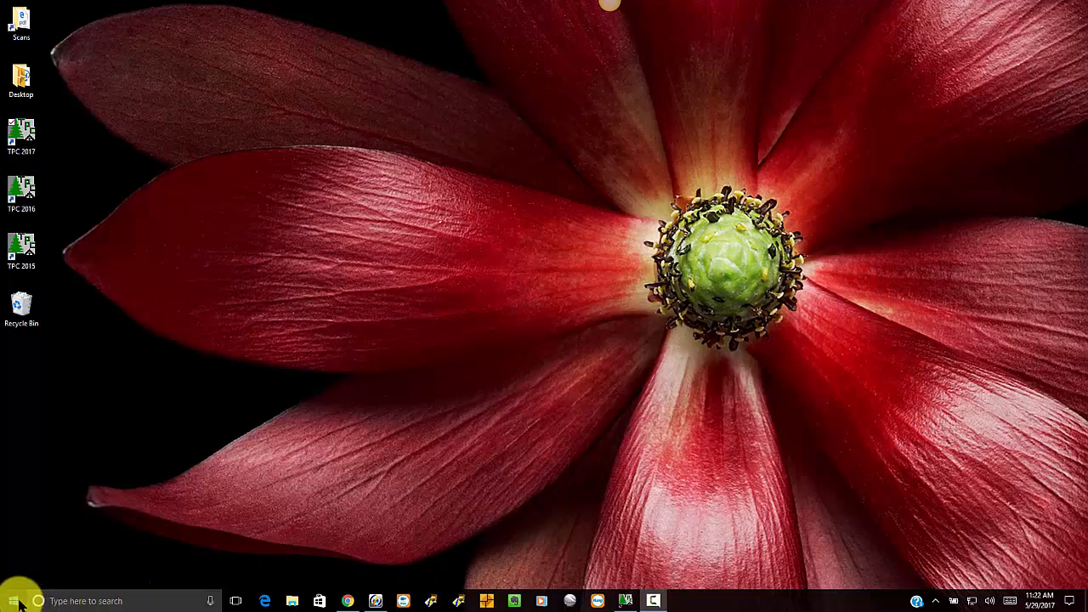
- Bring up Devices and Printers from the Start menu's Control Panel
{"action": "left_click", "coordinate": [14, 602]}
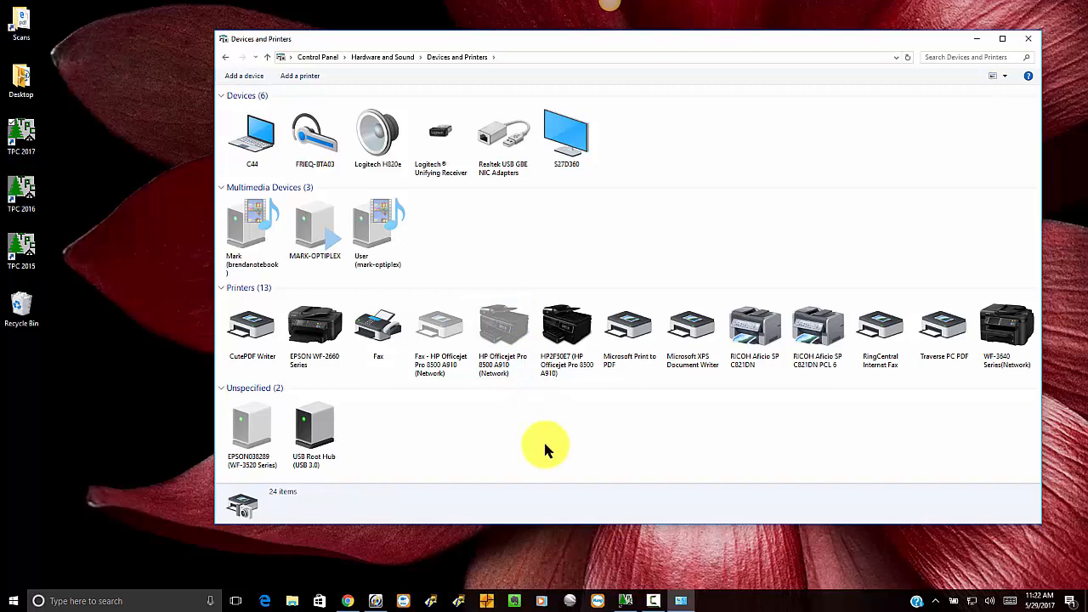
- Bring up Printing Preferences for the Traverse PC PDF printer
{"action": "left_click", "coordinate": [942, 326]}
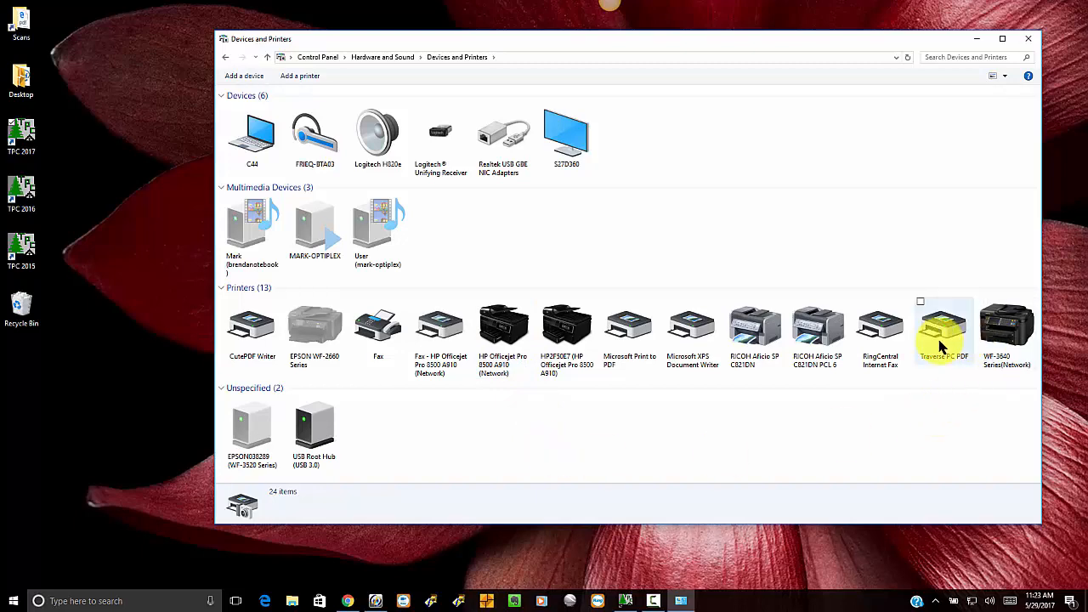
{"action": "right_click", "coordinate": [941, 326]}
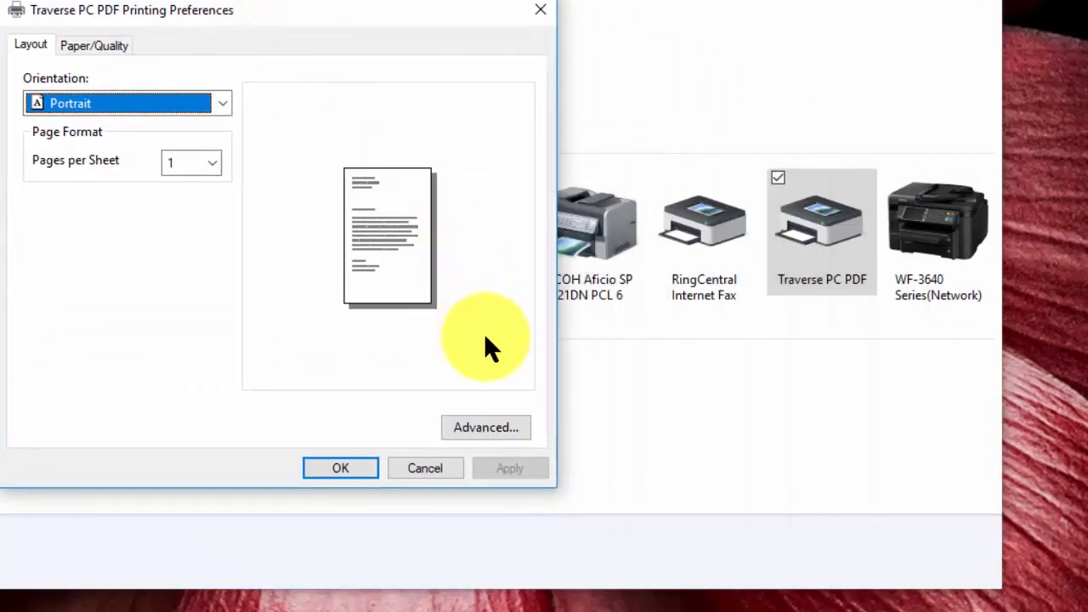
- Reach the PostScript Custom Page Size Definition through the advanced document settings
{"action": "left_click", "coordinate": [486, 429]}
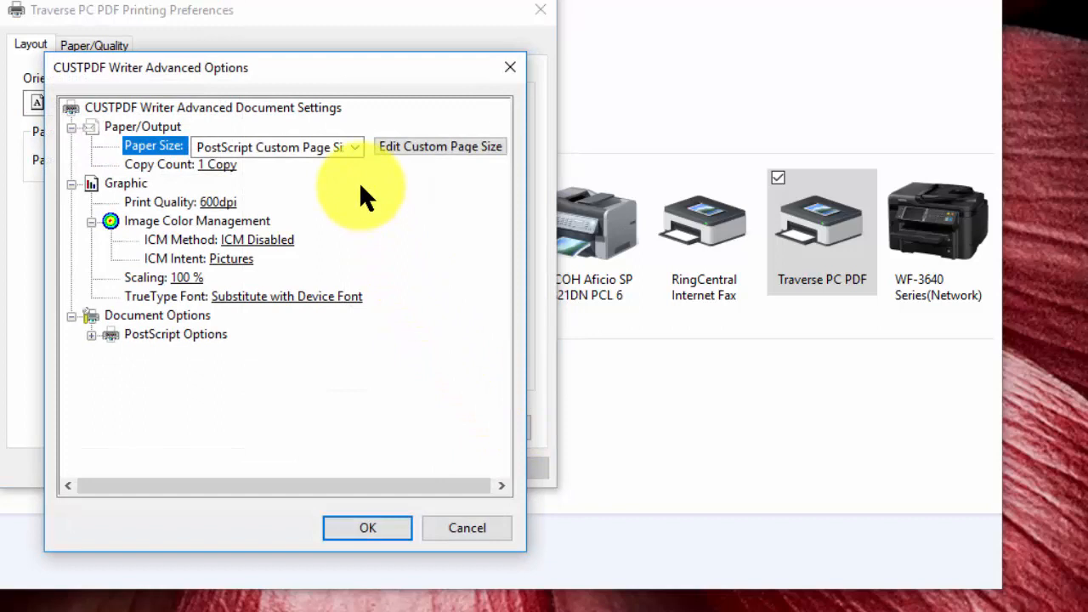
{"action": "mouse_move", "coordinate": [391, 156]}
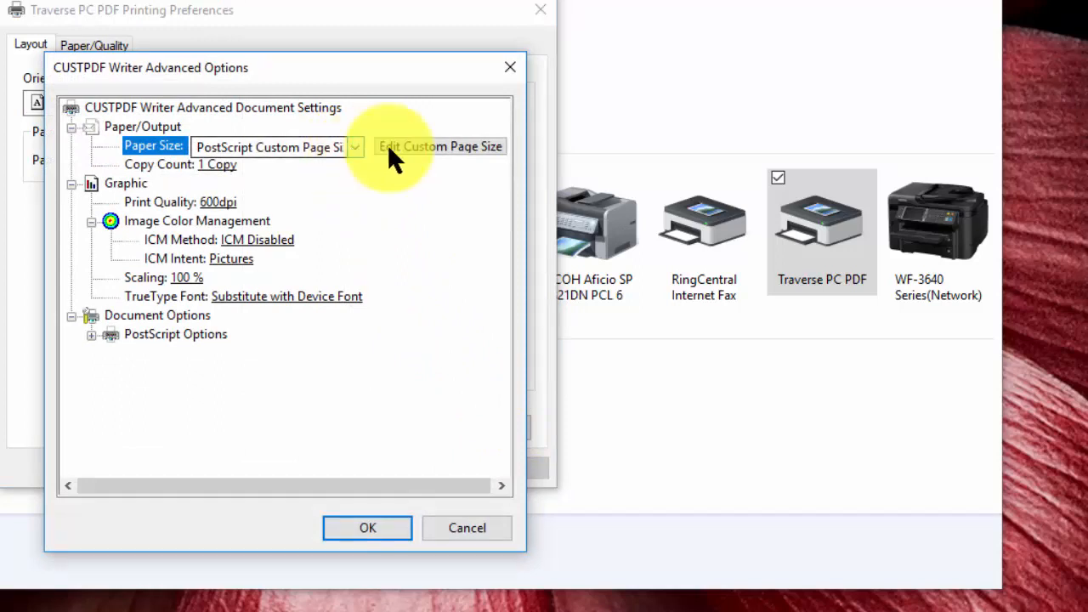
{"action": "left_click", "coordinate": [438, 146]}
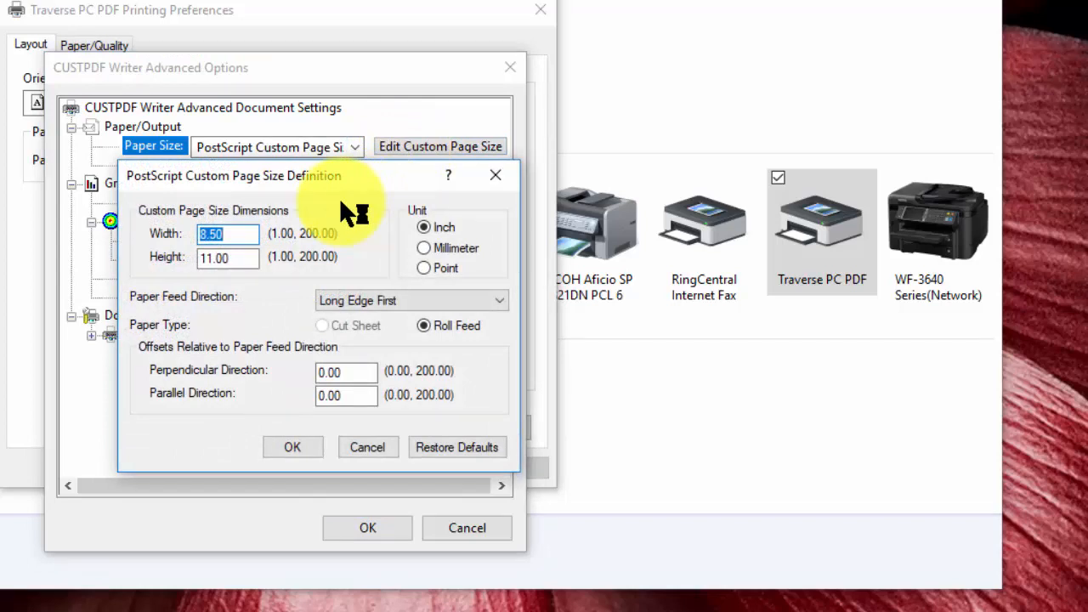
- Save a 22 by 18 inch custom page size and accept all three printer dialogs
{"action": "type", "text": "22"}
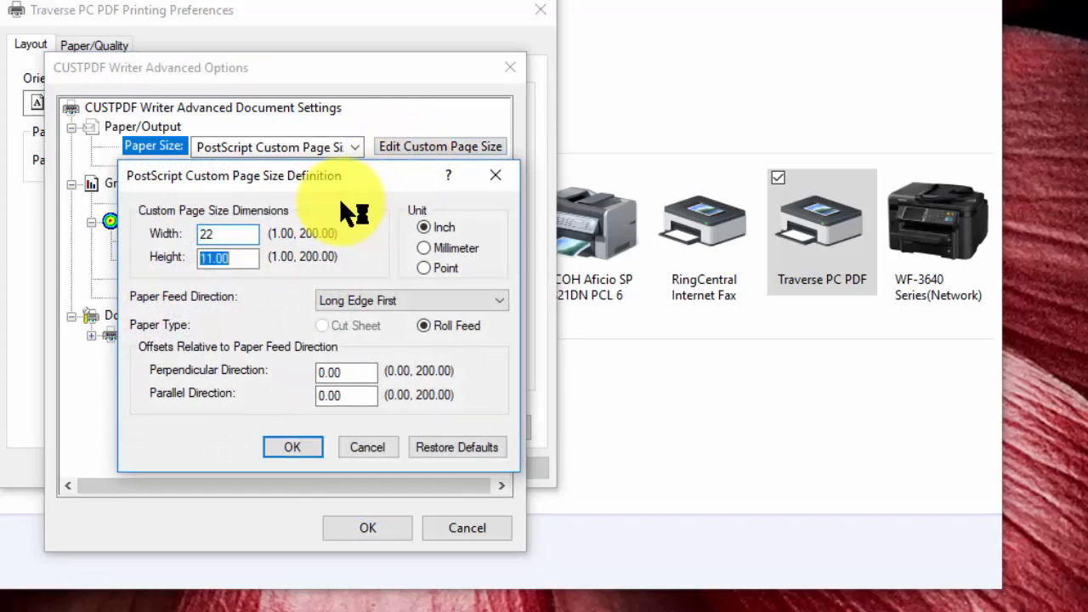
{"action": "type", "text": "18"}
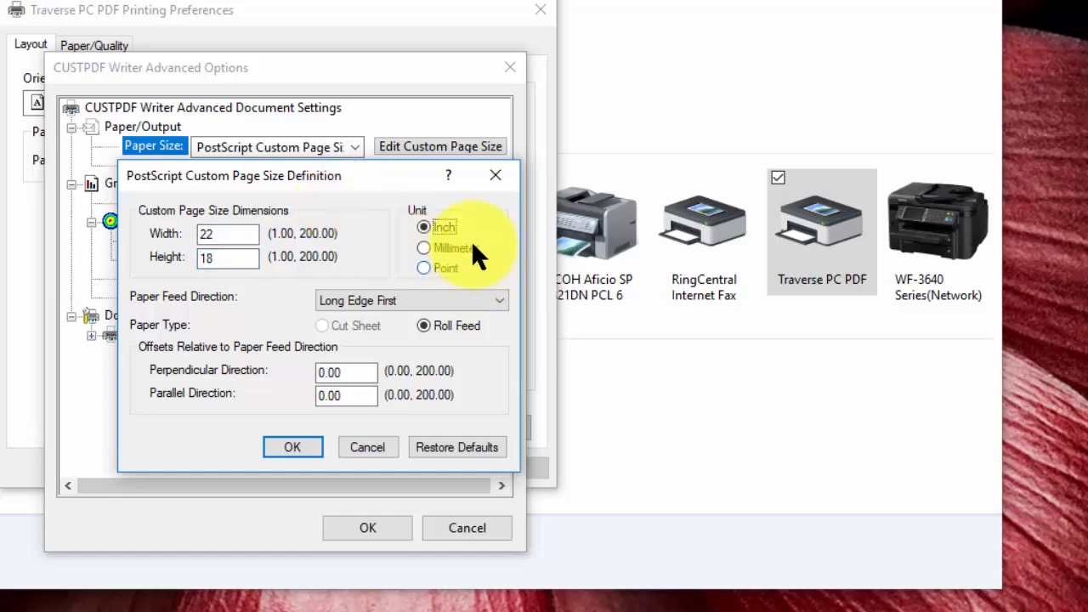
{"action": "mouse_move", "coordinate": [404, 337]}
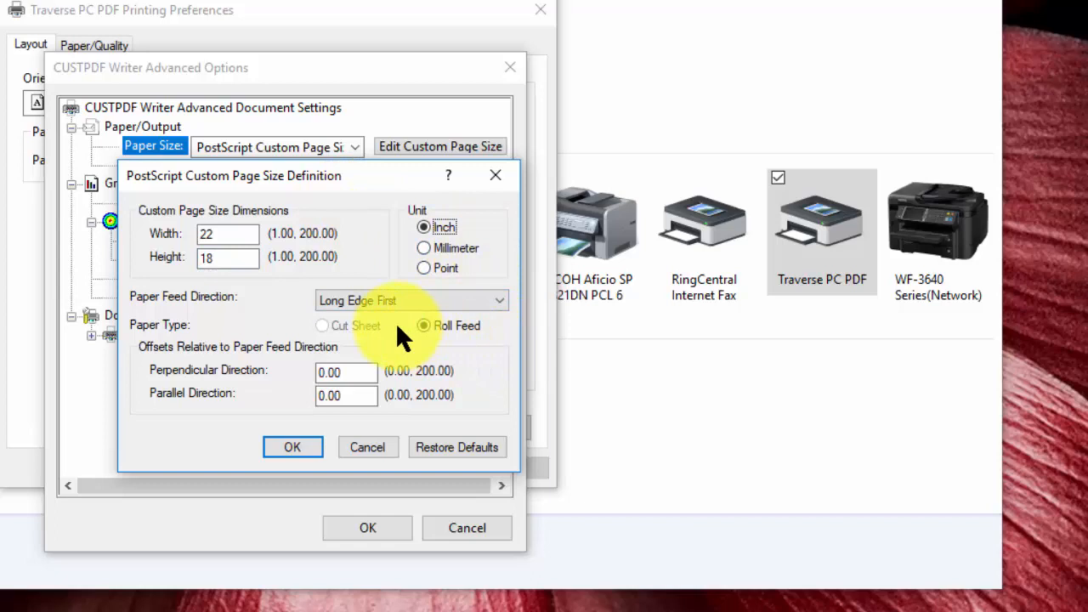
{"action": "mouse_move", "coordinate": [229, 327]}
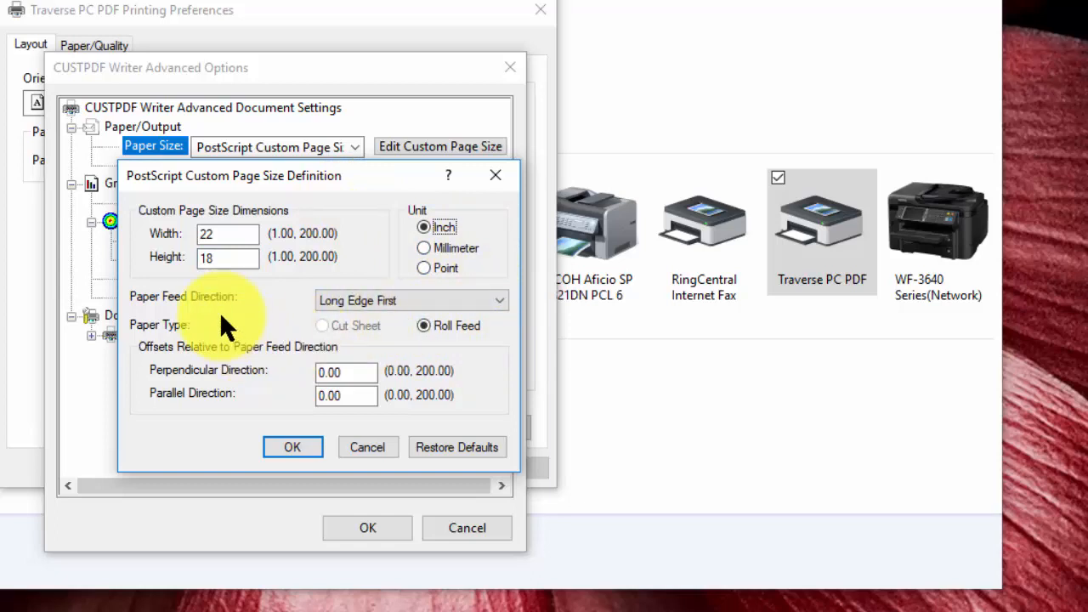
{"action": "mouse_move", "coordinate": [272, 258]}
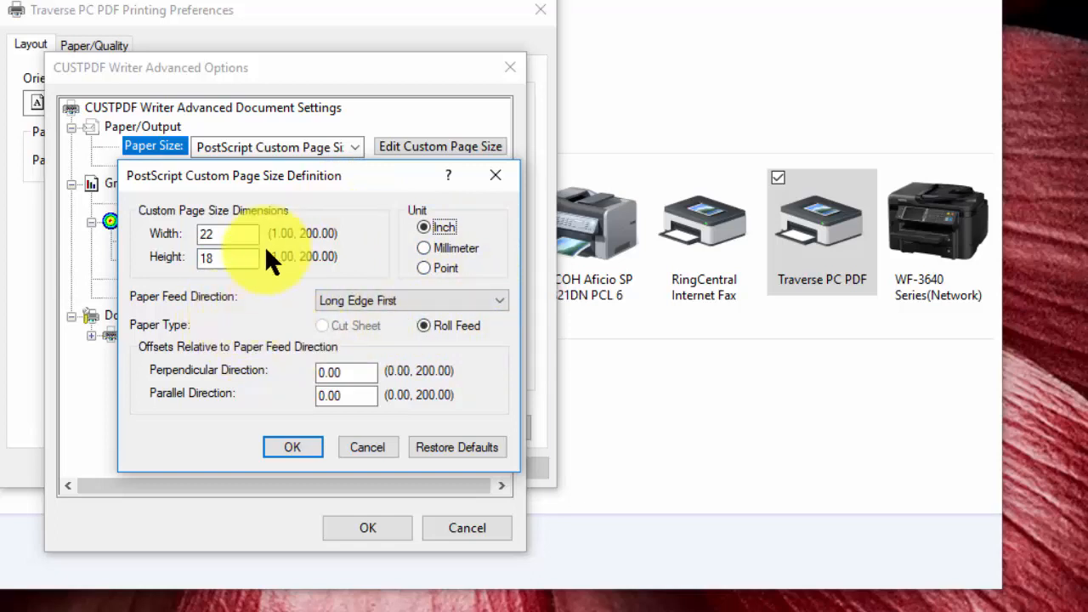
{"action": "left_click", "coordinate": [293, 447]}
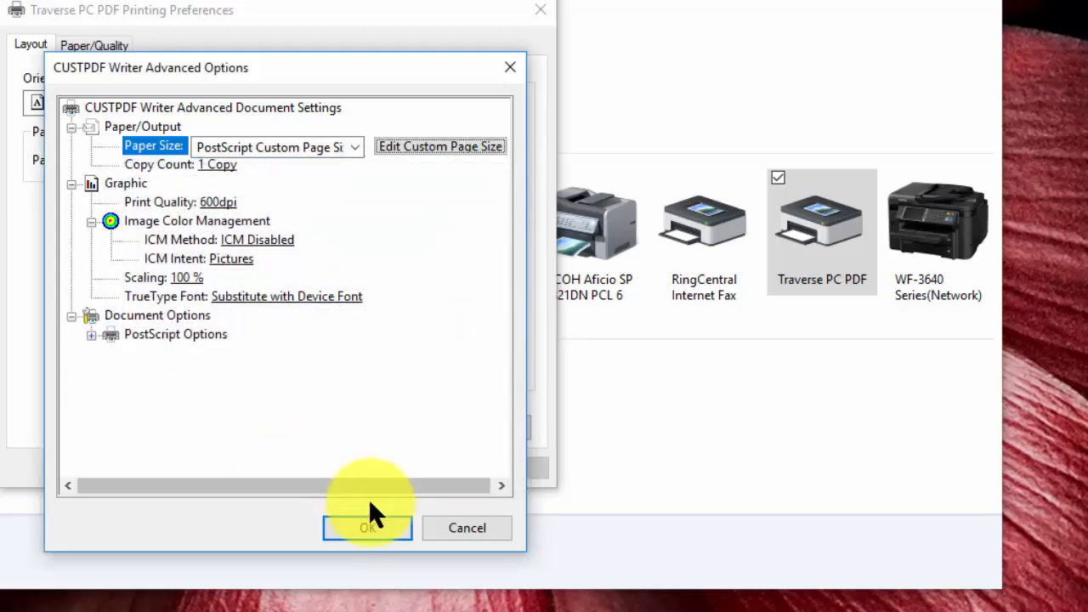
{"action": "left_click", "coordinate": [367, 527]}
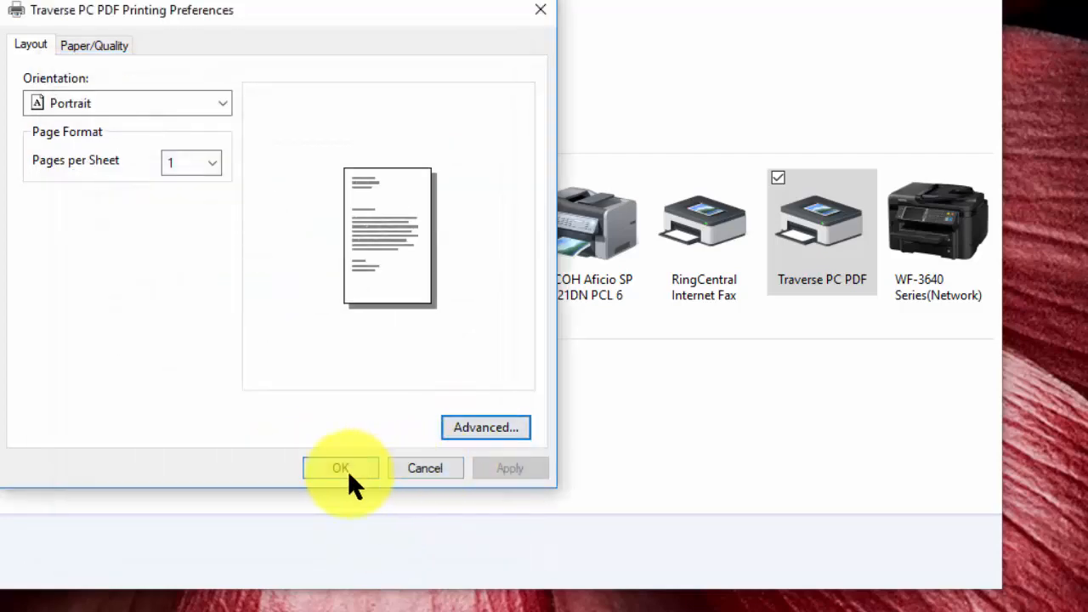
{"action": "left_click", "coordinate": [340, 467]}
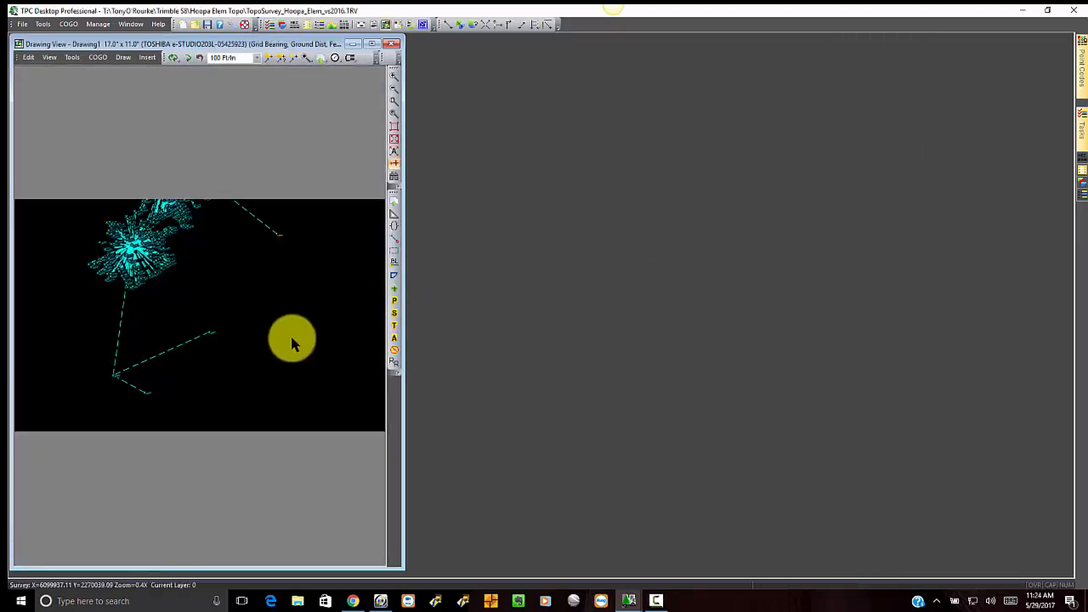
{"action": "mouse_move", "coordinate": [292, 323]}
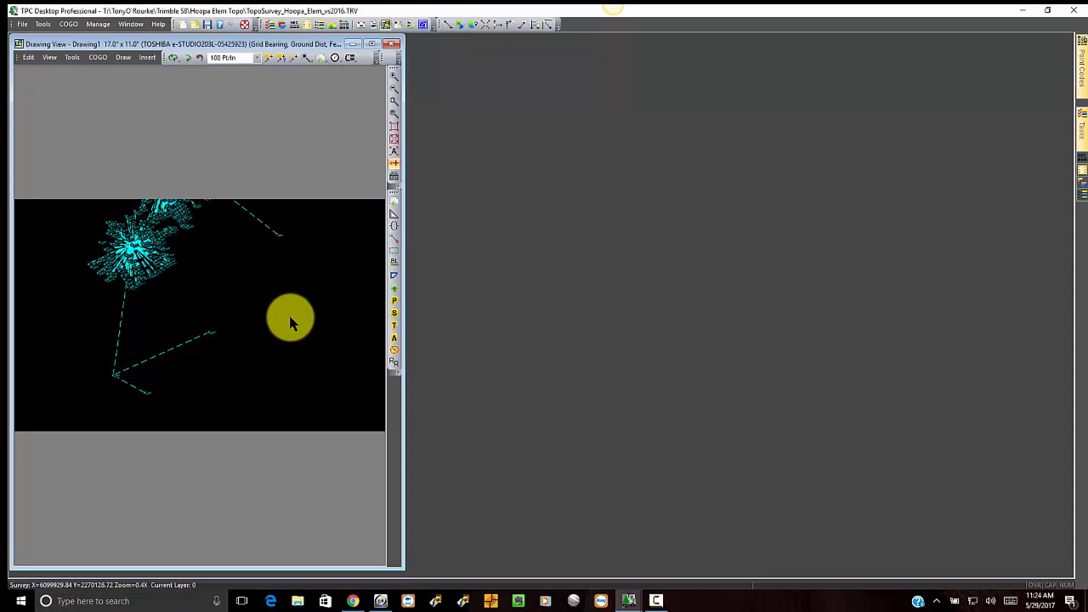
- Bring up the drawing view's context menu with its Print submenu in TPC Desktop
{"action": "right_click", "coordinate": [293, 323]}
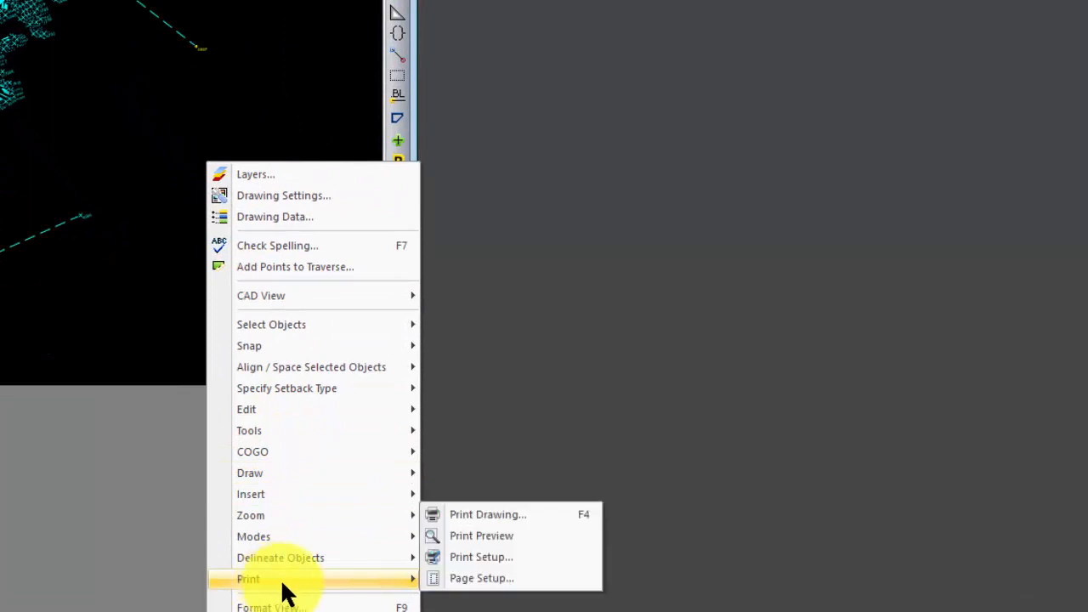
- In Print Setup choose Traverse PC PDF with PostScript Custom Page Size, landscape, giving an 18 by 22 inch drawing
{"action": "left_click", "coordinate": [481, 557]}
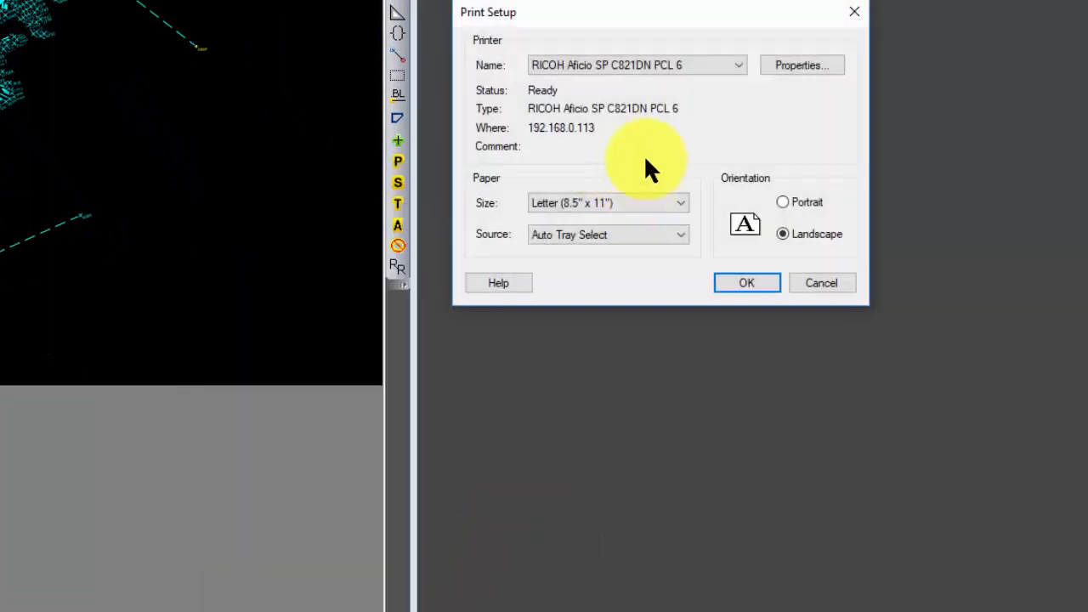
{"action": "left_click", "coordinate": [736, 65]}
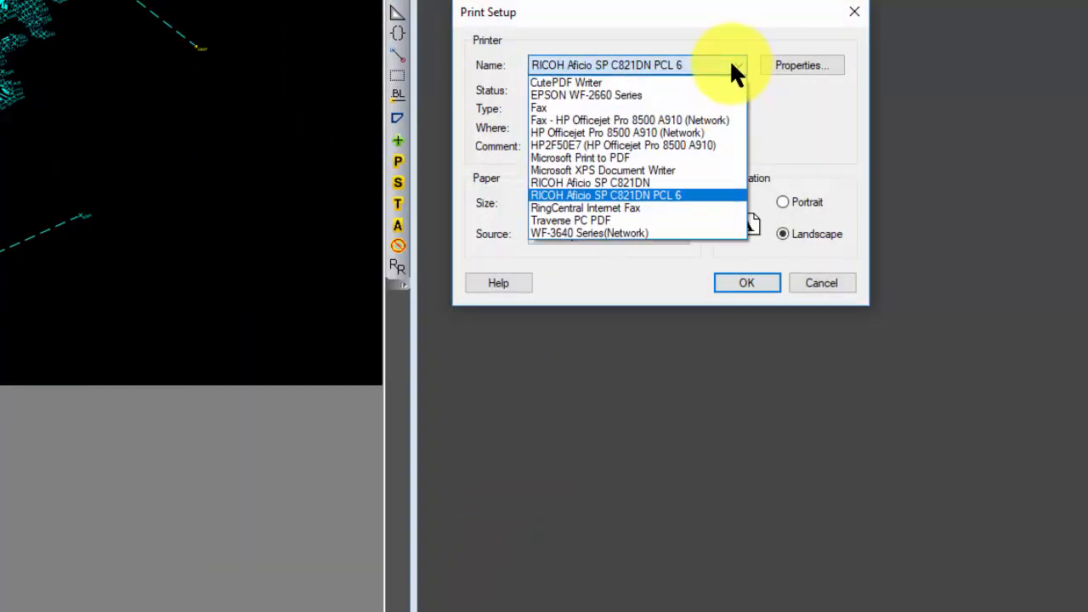
{"action": "left_click", "coordinate": [571, 221]}
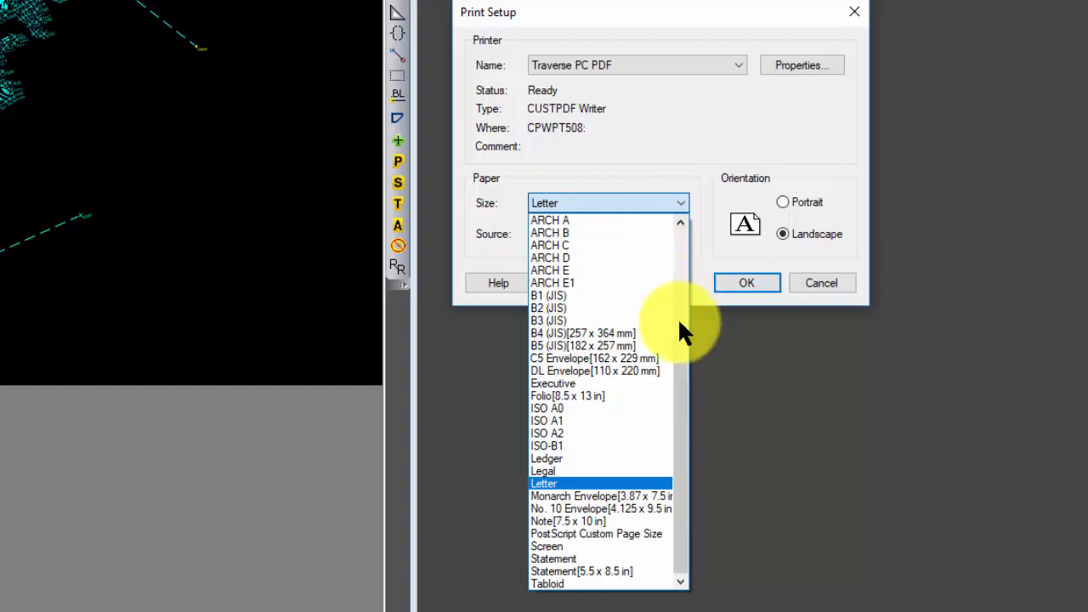
{"action": "mouse_move", "coordinate": [645, 501]}
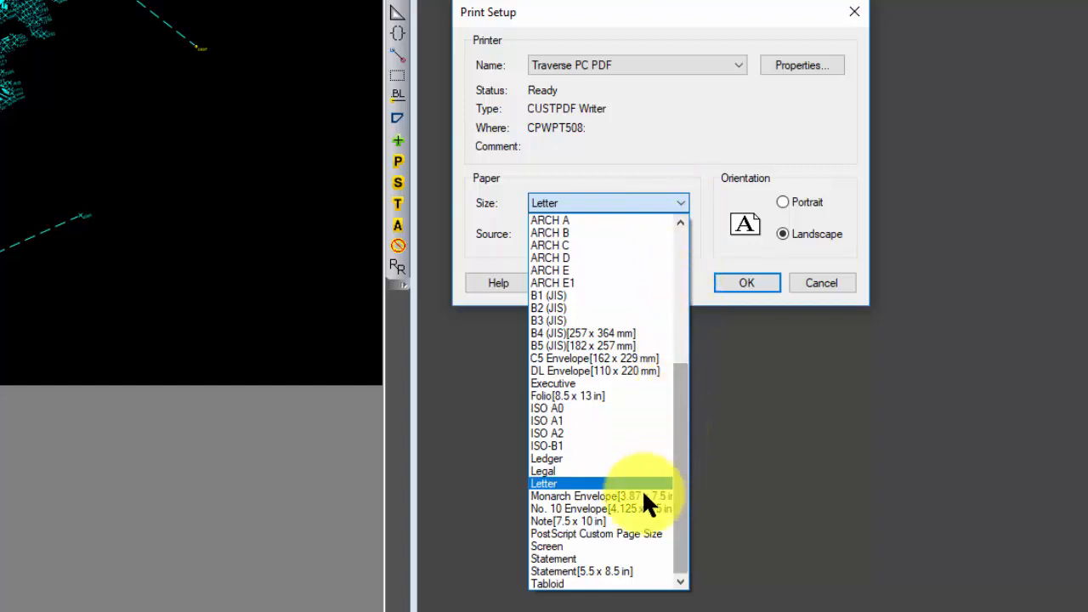
{"action": "left_click", "coordinate": [595, 534]}
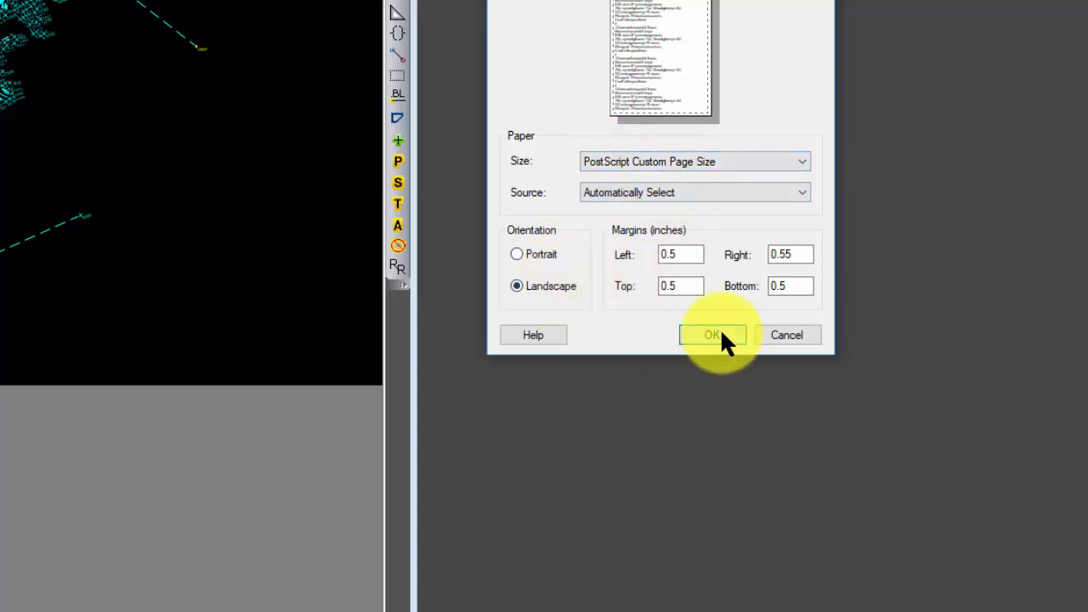
{"action": "left_click", "coordinate": [712, 333]}
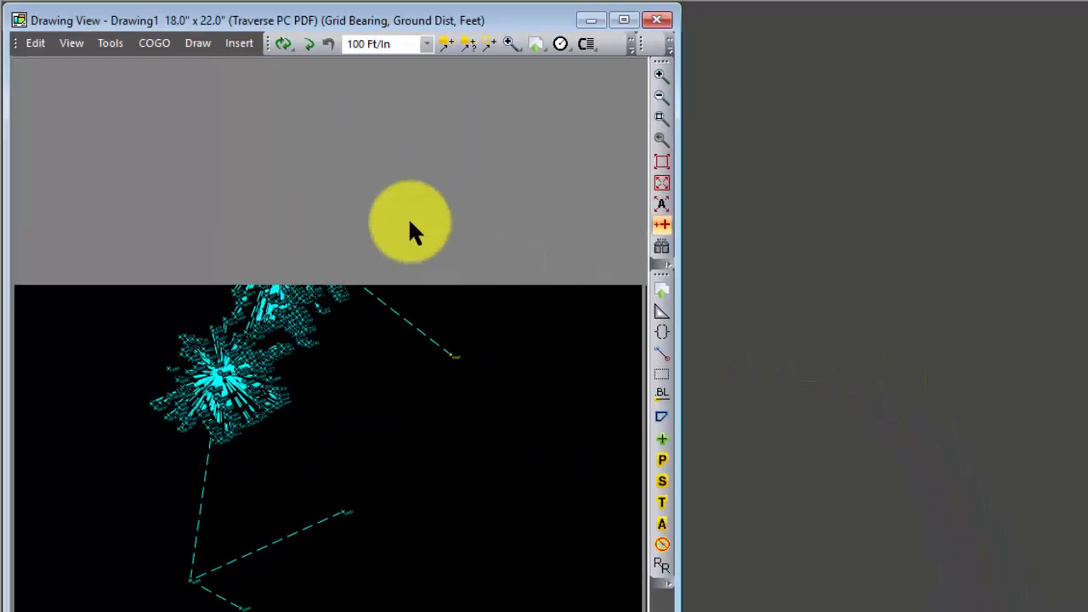